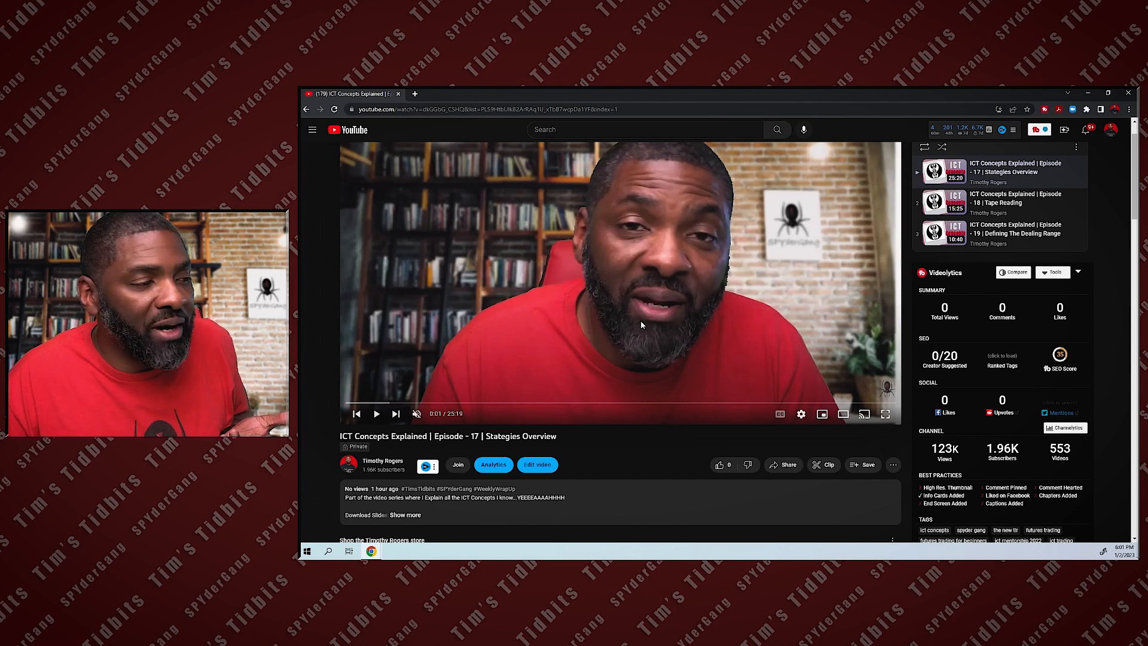
Step: View the channel membership tiers, dismiss them, and scroll down to the video description
{"action": "left_click", "coordinate": [458, 464]}
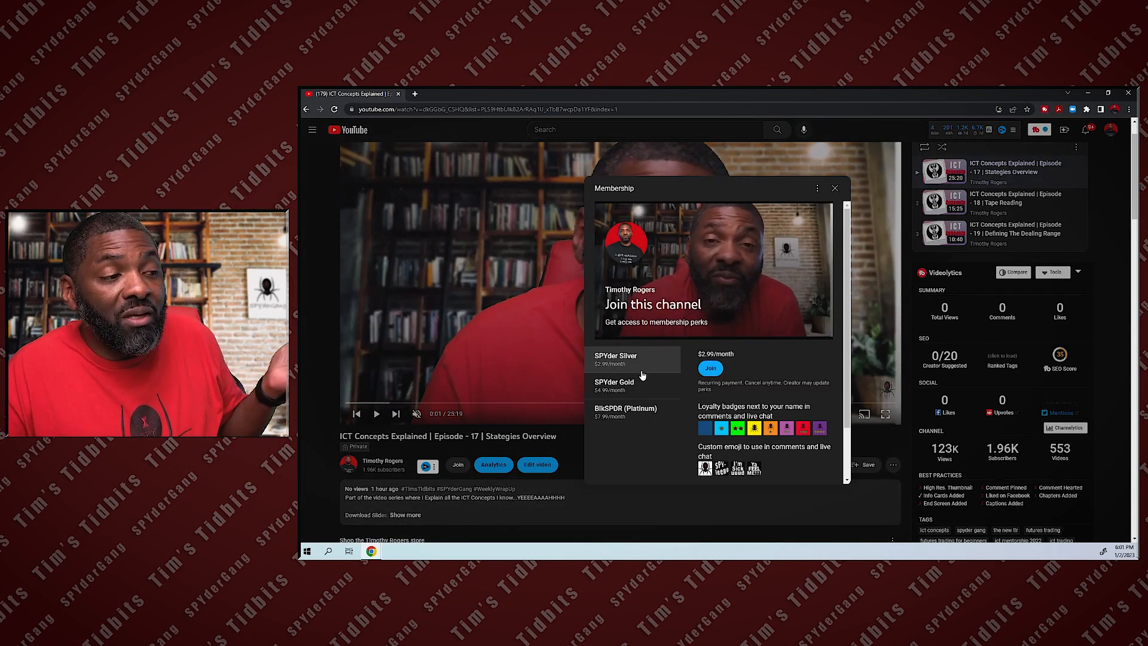
{"action": "left_click", "coordinate": [614, 381]}
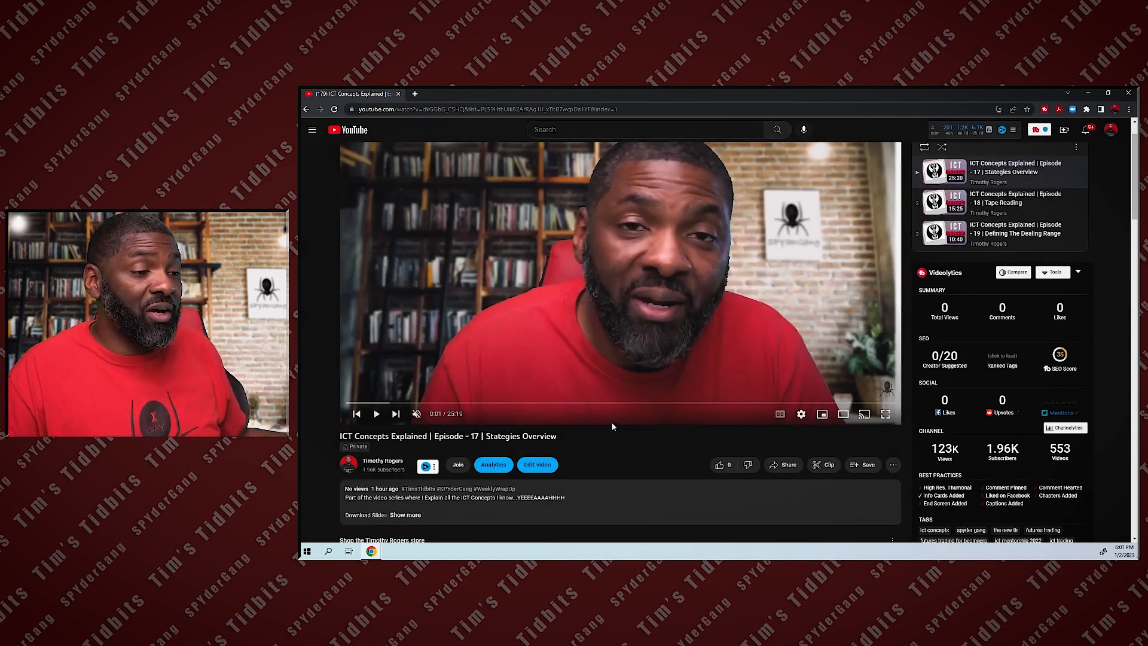
{"action": "scroll", "scroll_direction": "down", "scroll_amount": 3}
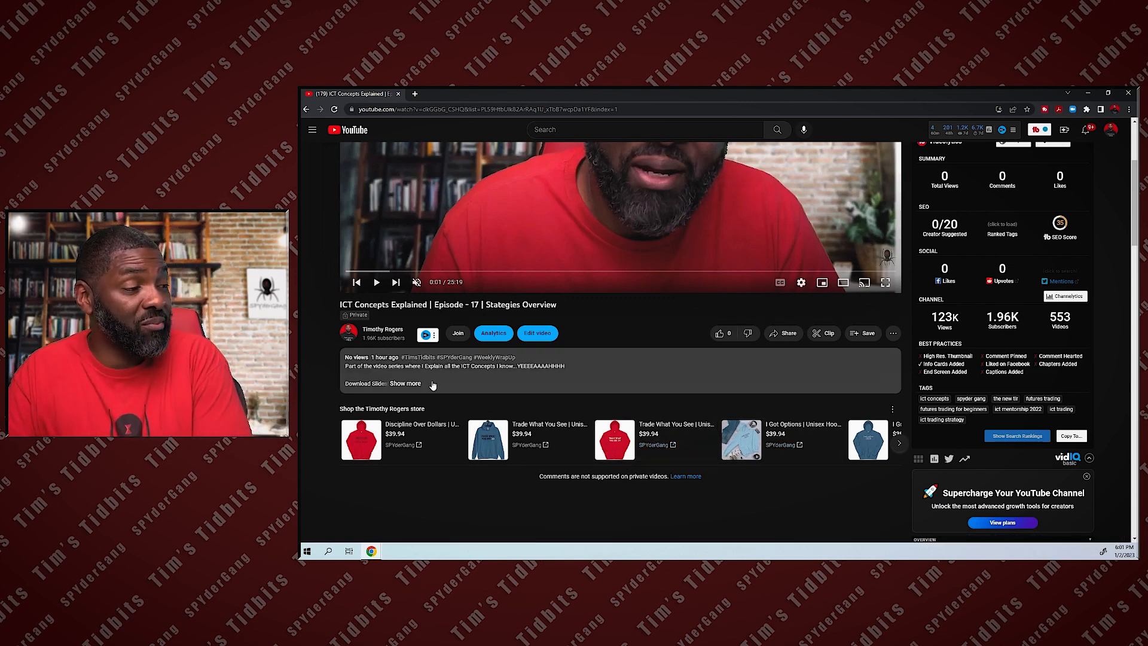
Step: Expand the full video description and follow the Download Slides link to the ICT Concepts Slides Drive folder
{"action": "left_click", "coordinate": [405, 382]}
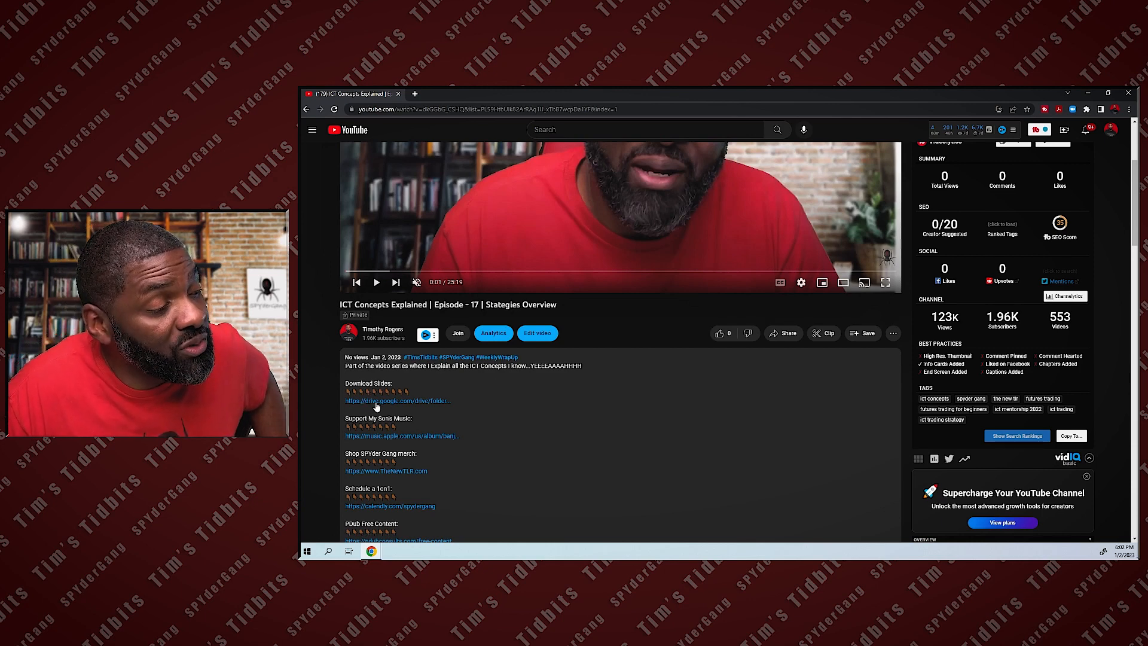
{"action": "left_click", "coordinate": [397, 400]}
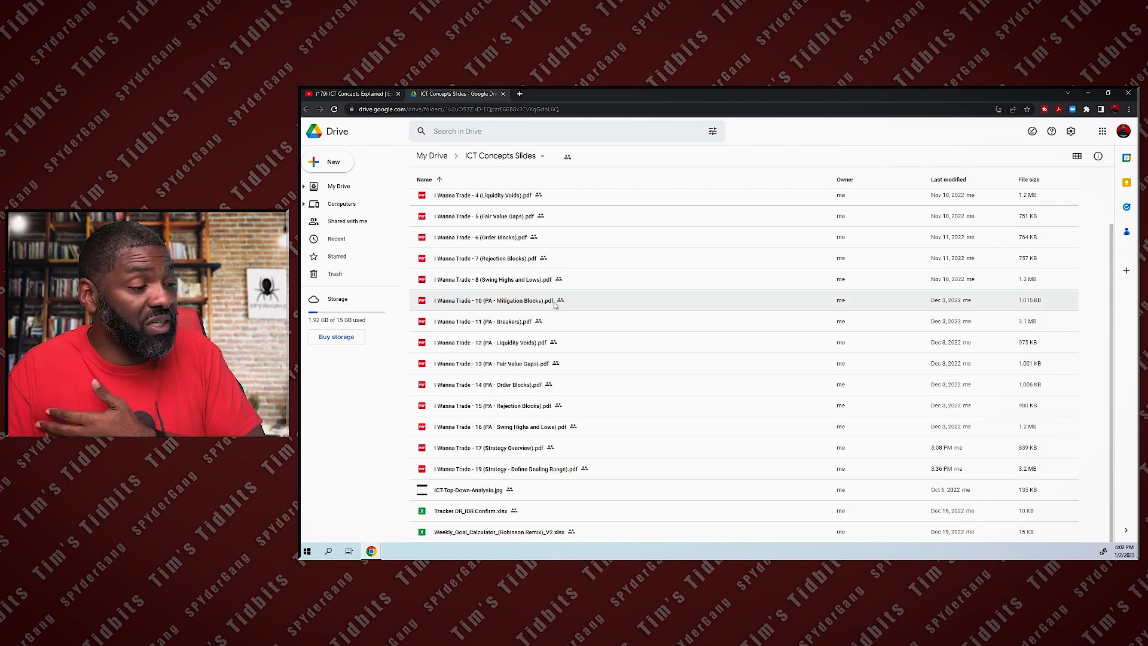
{"action": "mouse_move", "coordinate": [555, 511]}
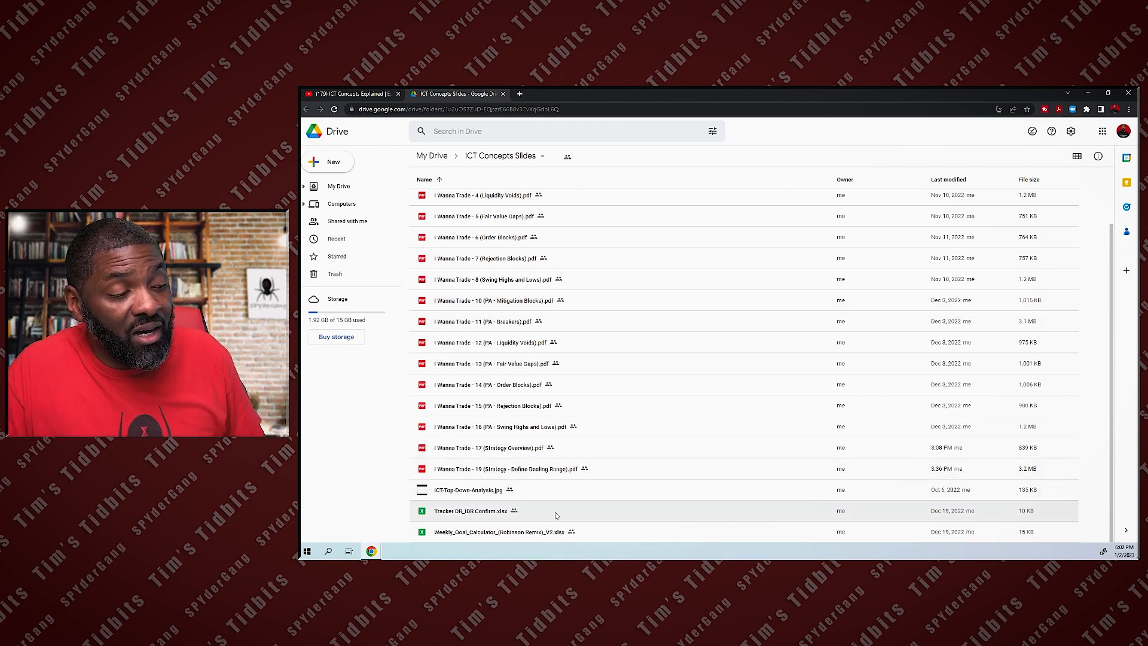
{"action": "mouse_move", "coordinate": [565, 489]}
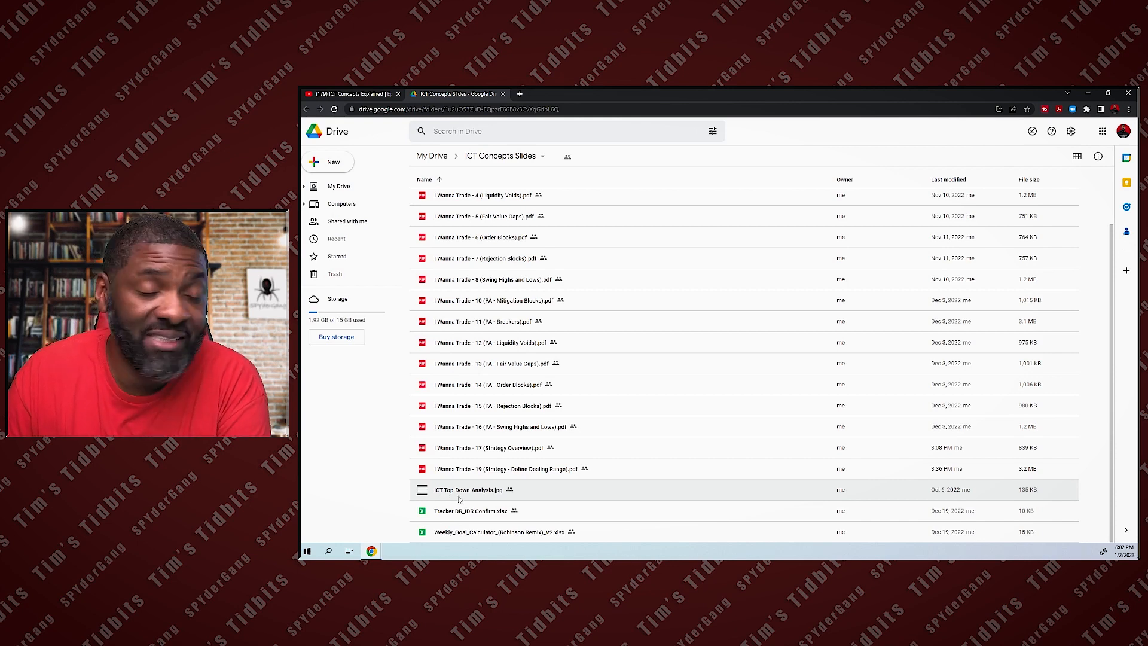
Step: Preview ICT-Top-Down-Analysis.jpg showing the Monthly Premium to Monthly Discount PD array chart
{"action": "double_click", "coordinate": [468, 489]}
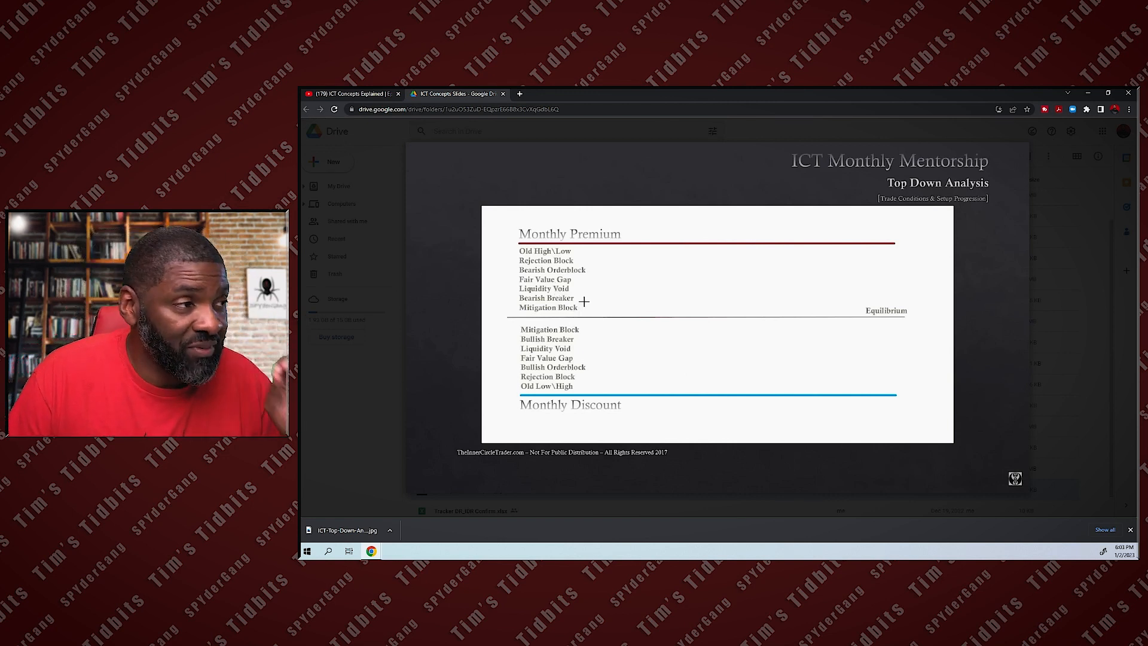
{"action": "mouse_move", "coordinate": [592, 288]}
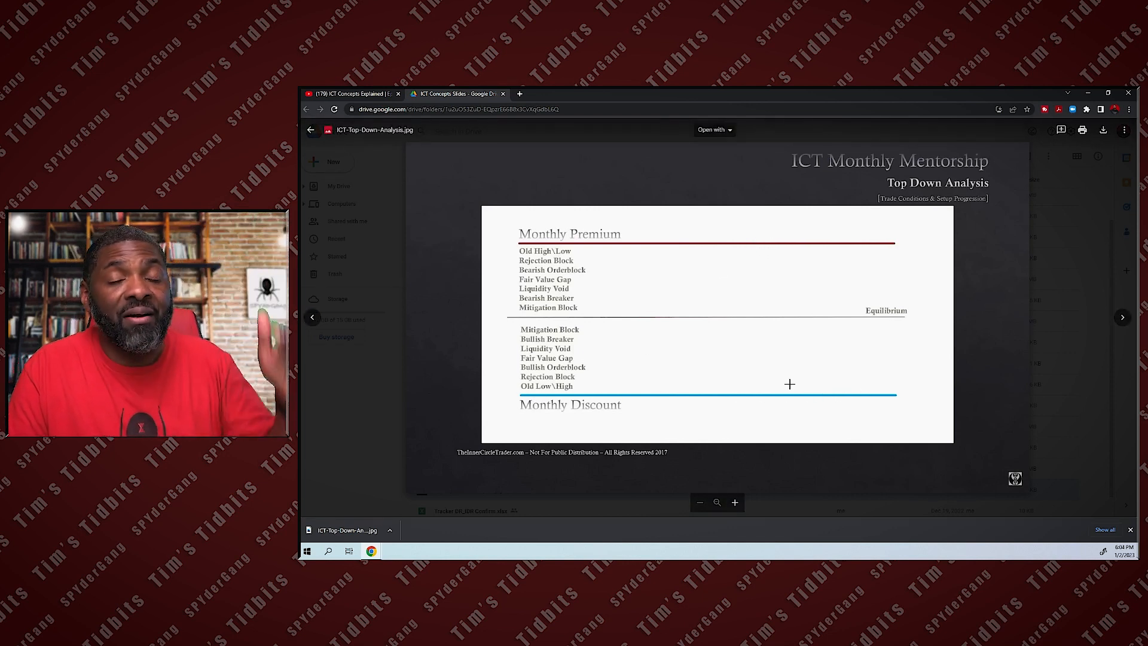
{"action": "left_click", "coordinate": [311, 131]}
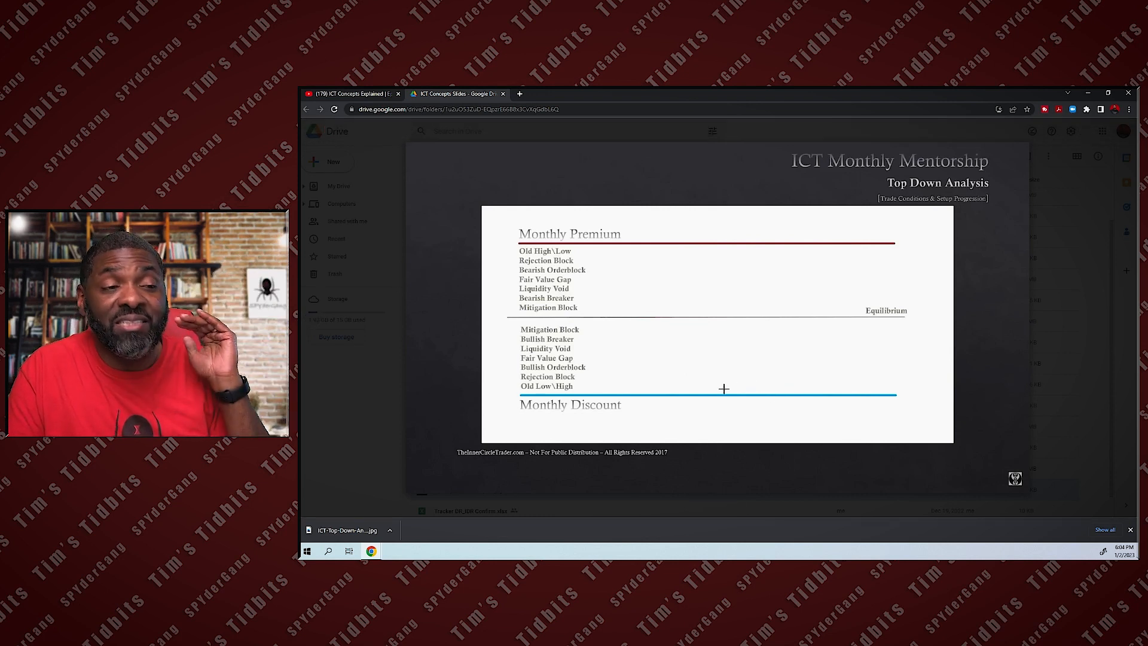
{"action": "mouse_move", "coordinate": [746, 324]}
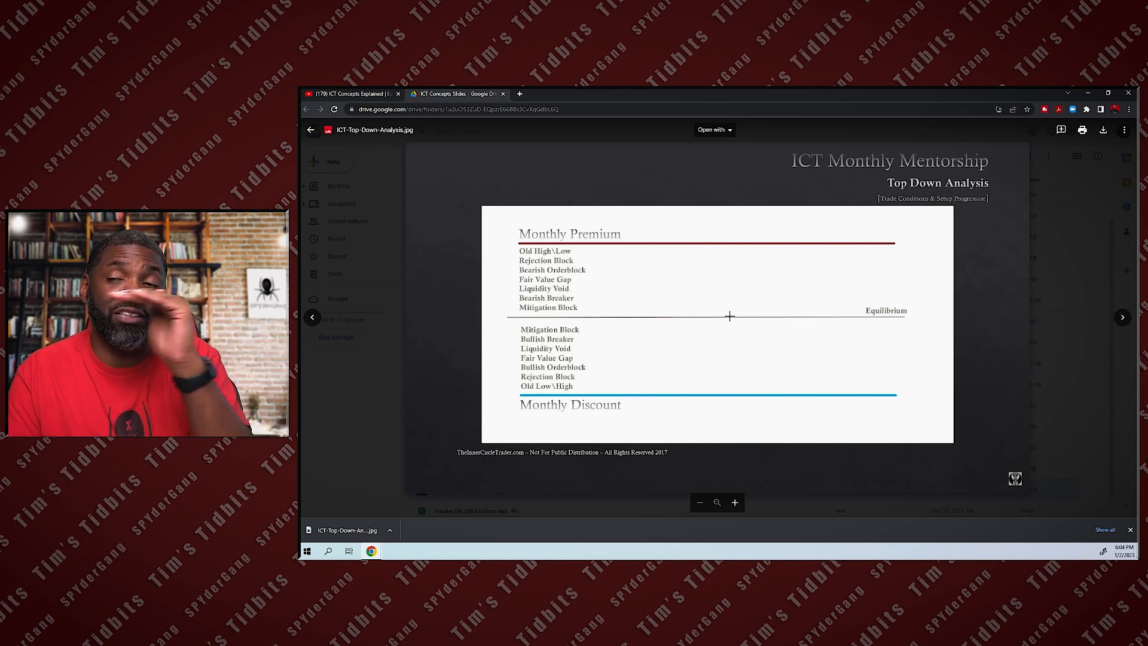
{"action": "left_click", "coordinate": [311, 129]}
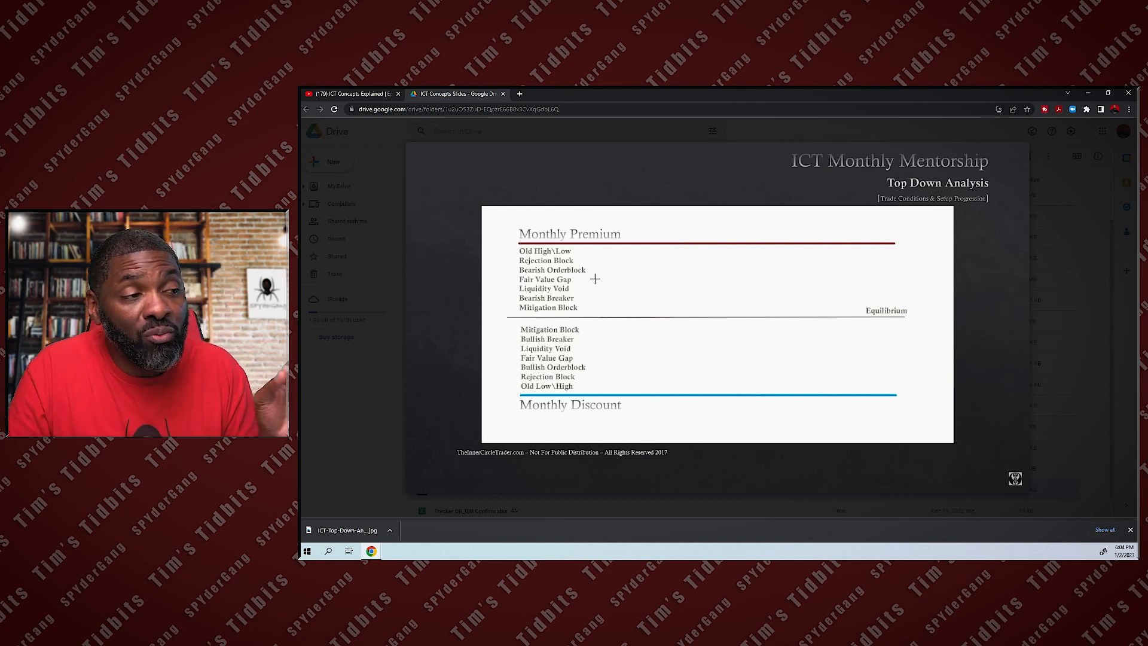
{"action": "mouse_move", "coordinate": [645, 288]}
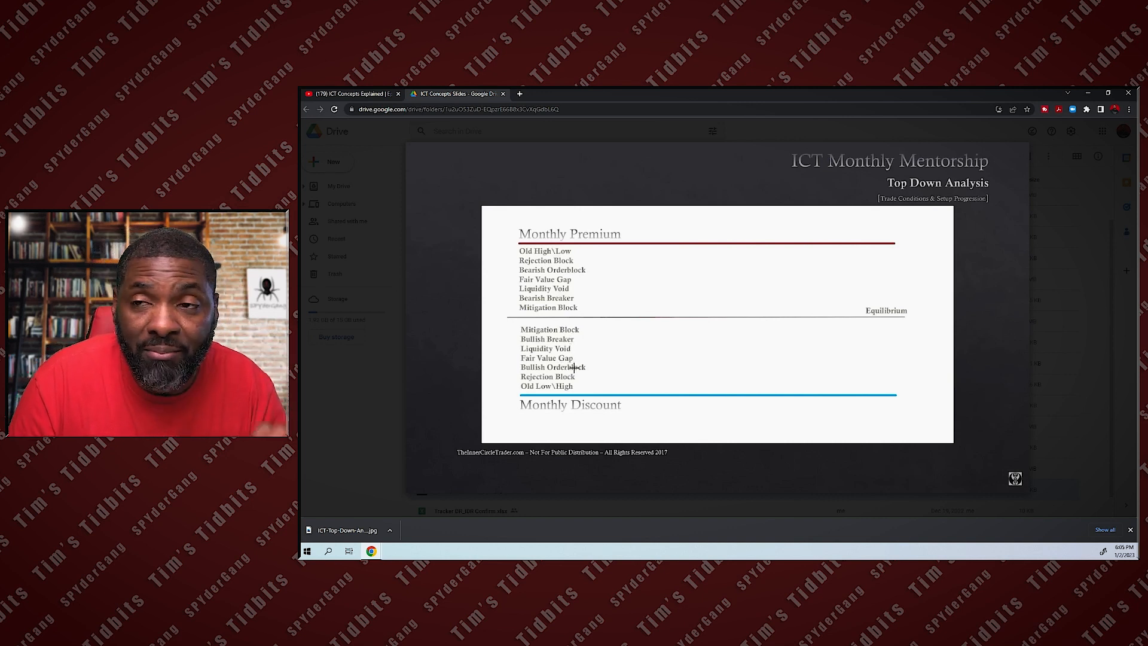
{"action": "mouse_move", "coordinate": [595, 360]}
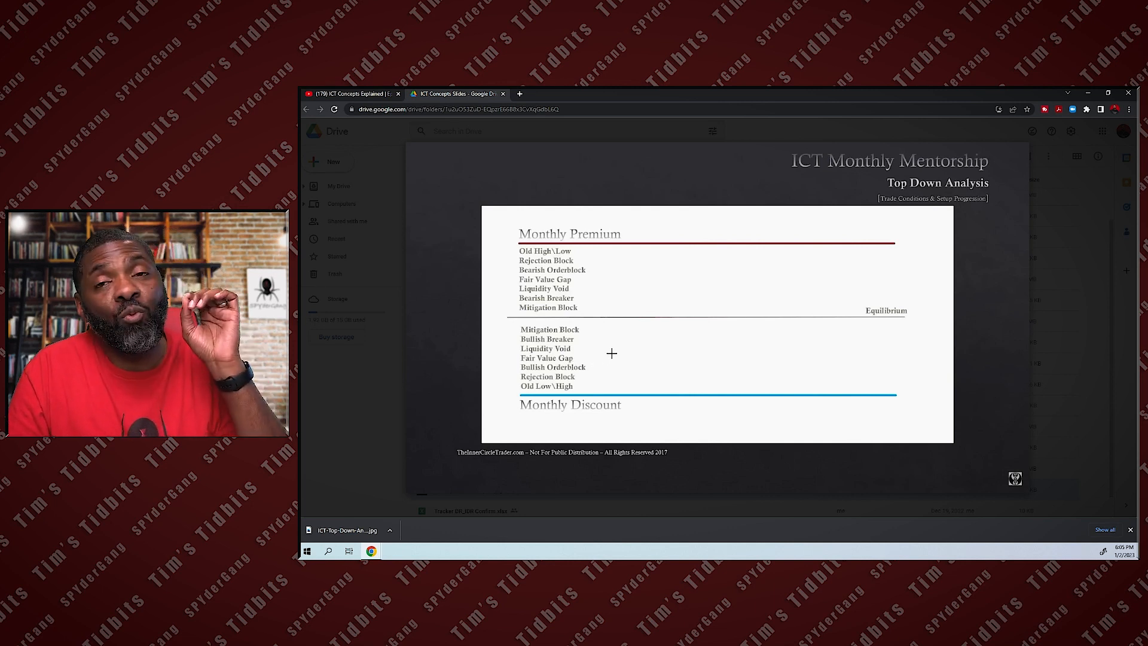
{"action": "mouse_move", "coordinate": [600, 358]}
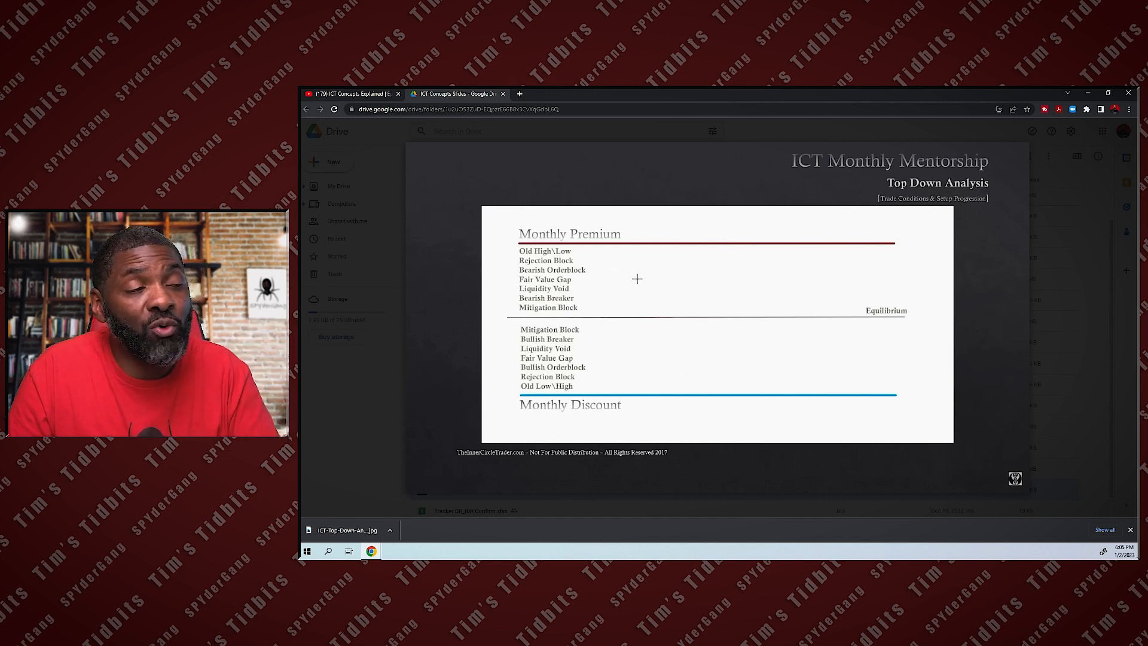
{"action": "mouse_move", "coordinate": [596, 316]}
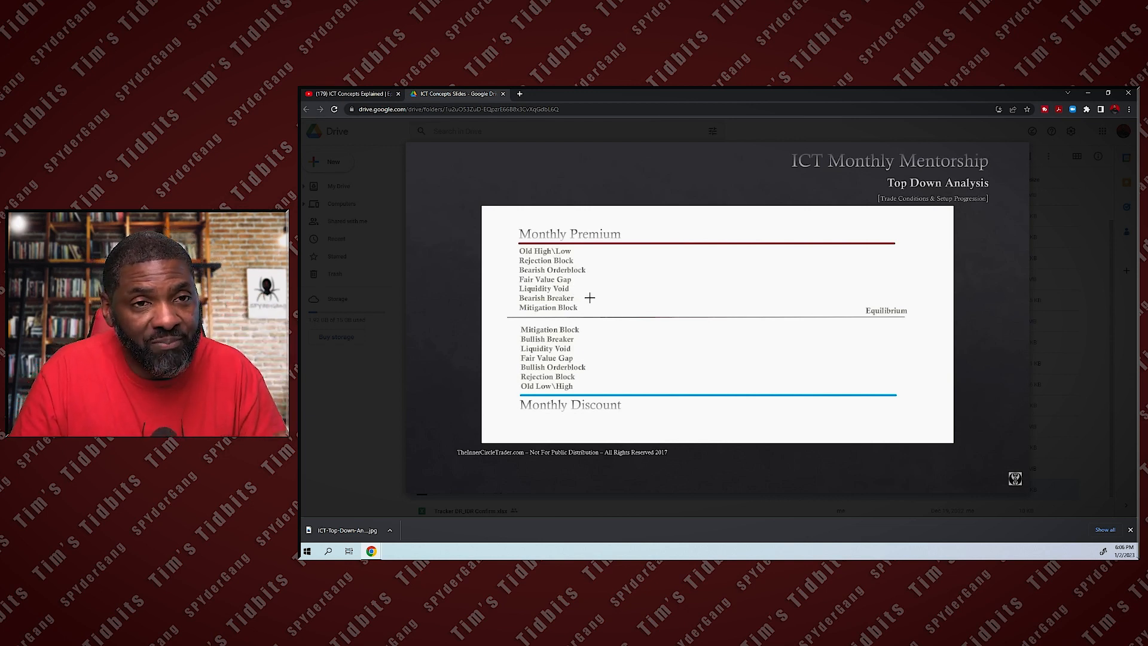
{"action": "left_click", "coordinate": [590, 298]}
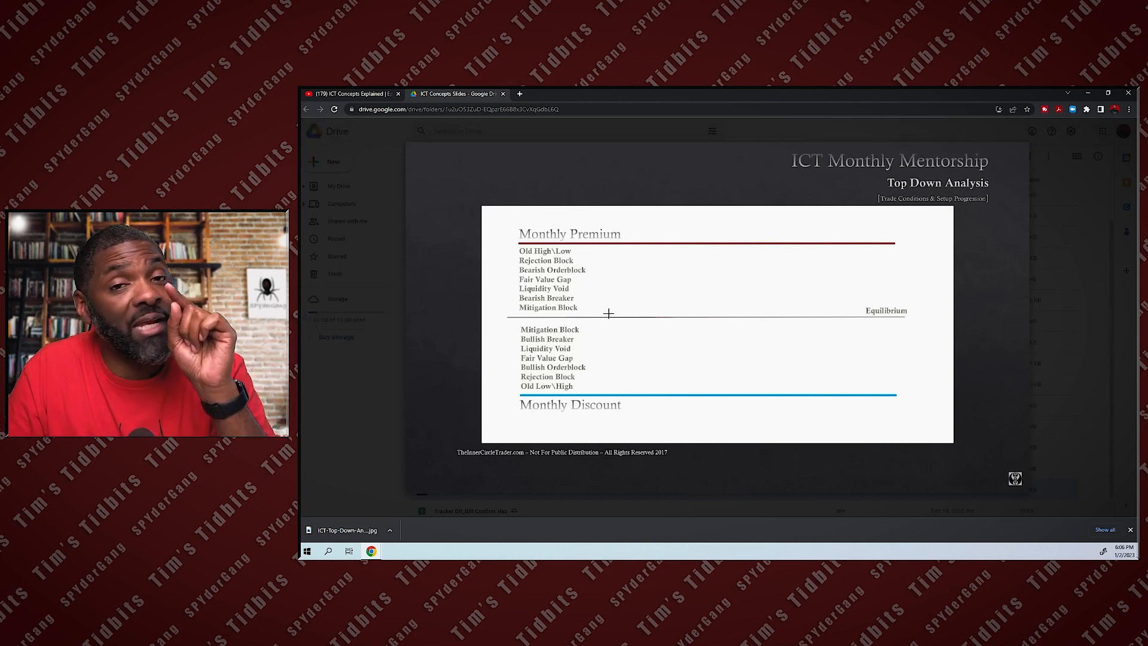
{"action": "mouse_move", "coordinate": [596, 341]}
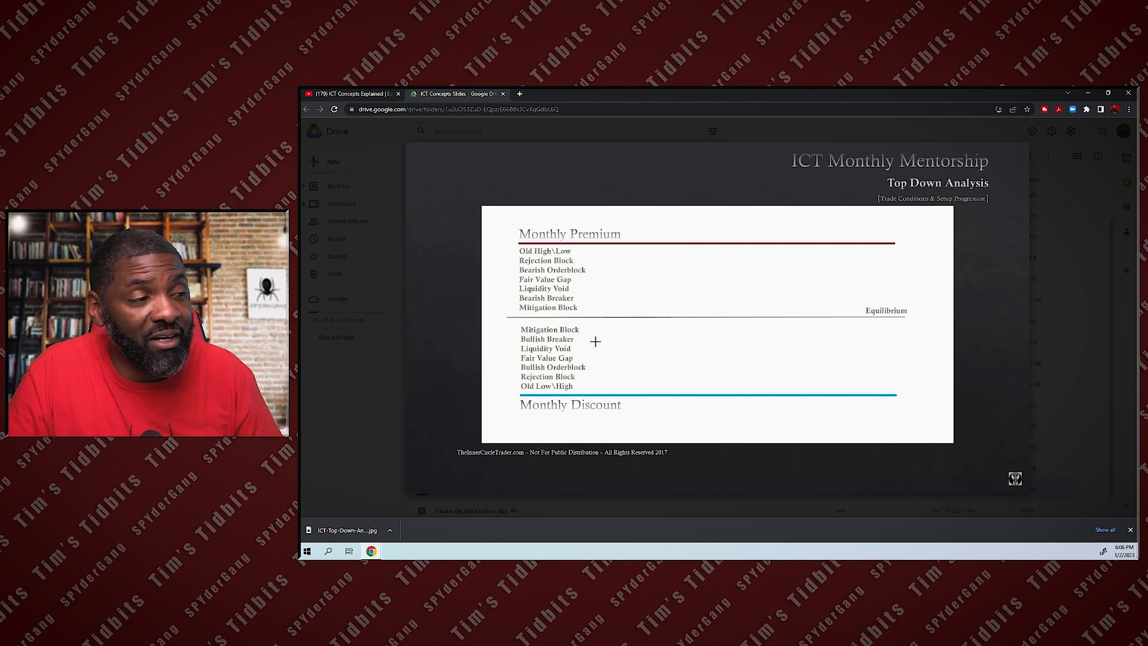
{"action": "left_click", "coordinate": [596, 341]}
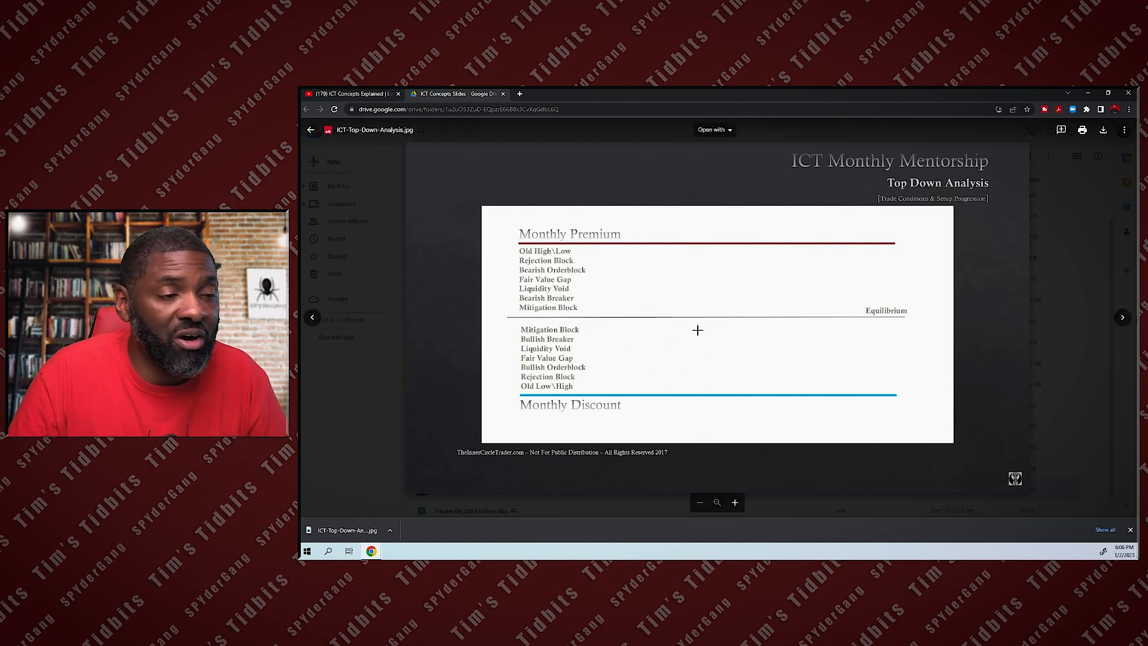
Step: Close the Top Down Analysis preview, returning to the ICT Concepts Slides folder listing
{"action": "left_click", "coordinate": [311, 129]}
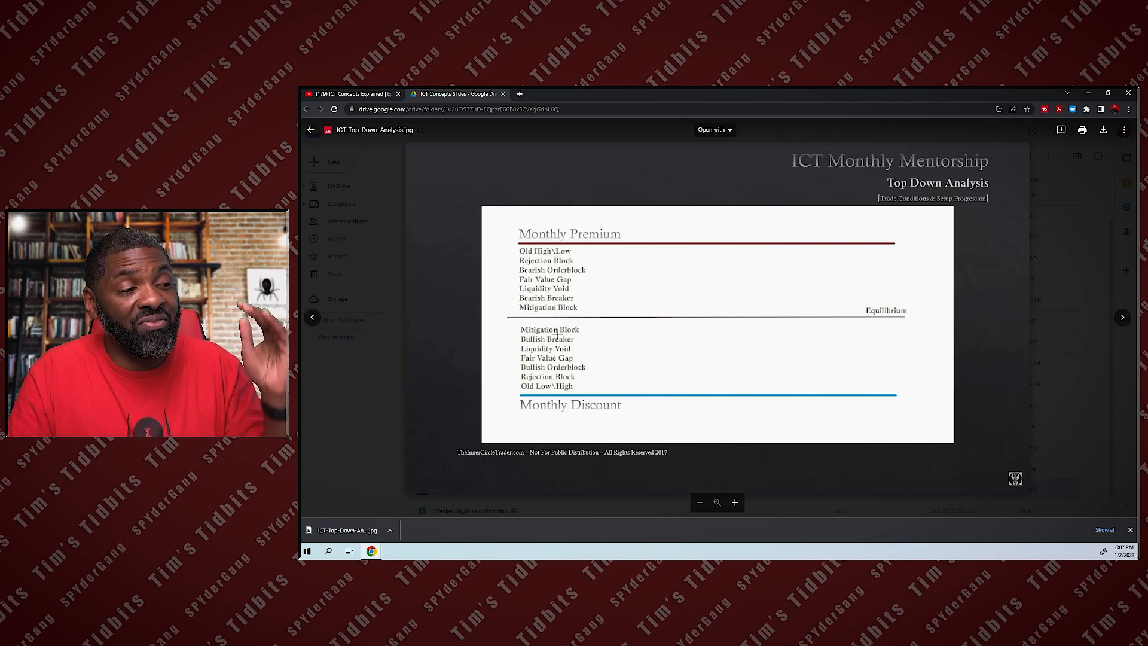
{"action": "left_click", "coordinate": [311, 130]}
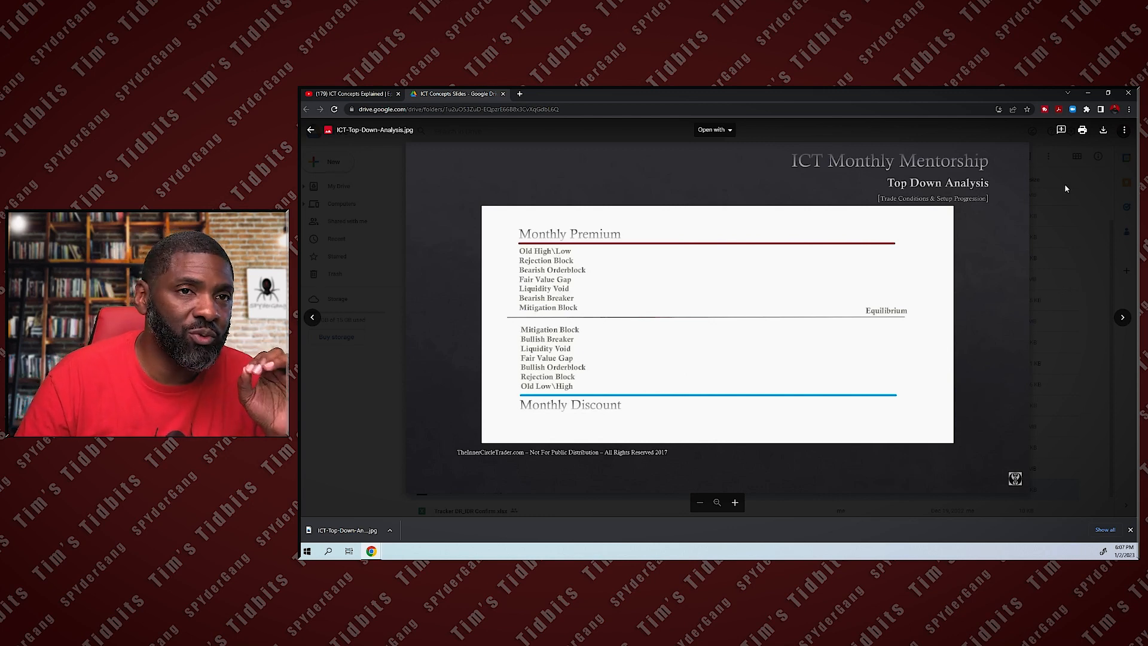
{"action": "left_click", "coordinate": [311, 129]}
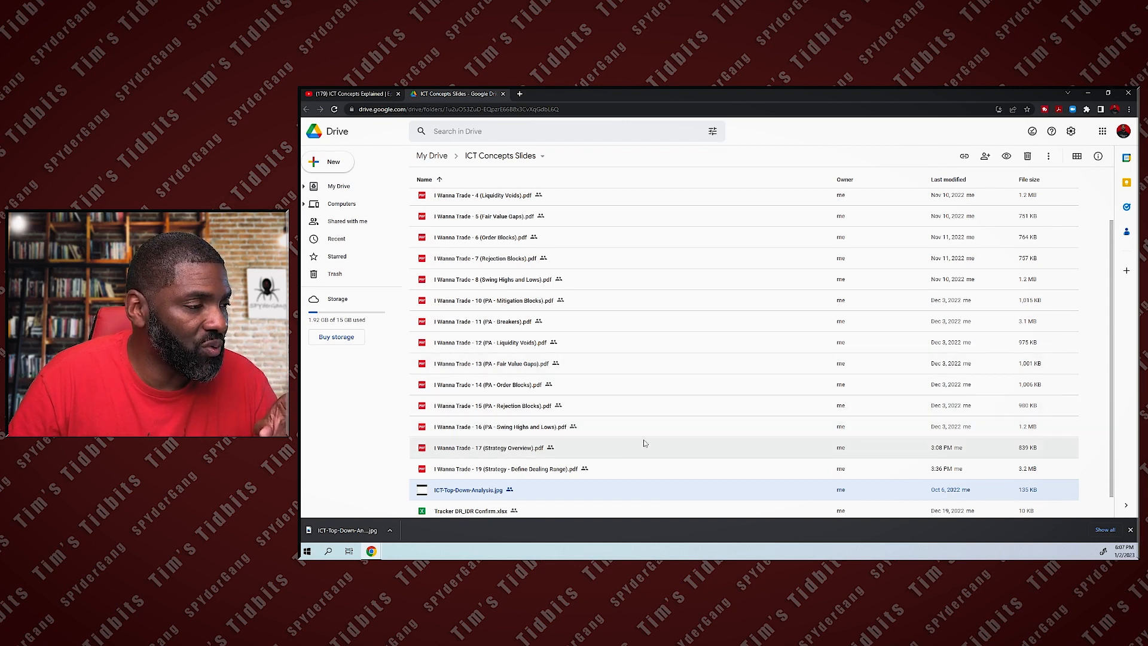
{"action": "mouse_move", "coordinate": [583, 447]}
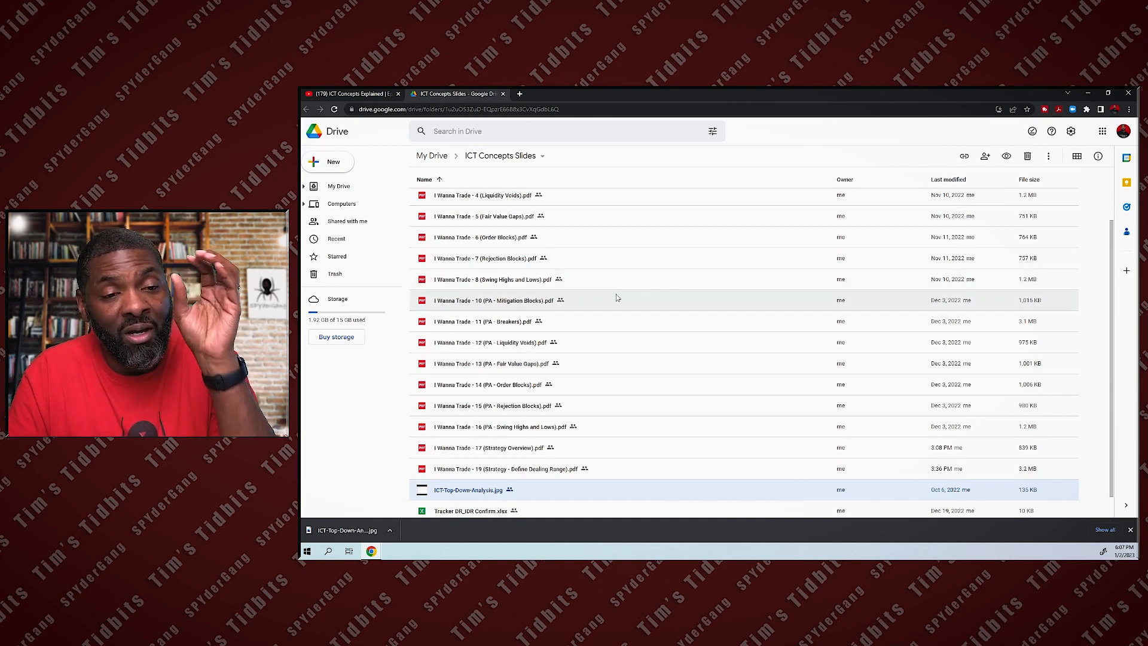
{"action": "mouse_move", "coordinate": [702, 390]}
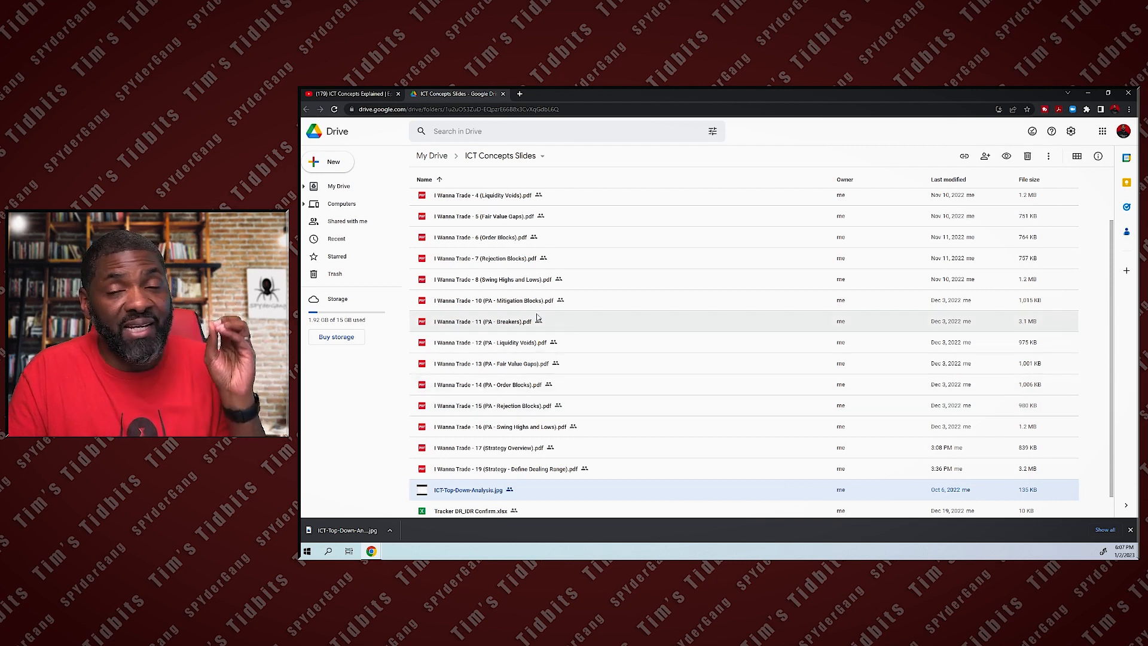
{"action": "mouse_move", "coordinate": [546, 370]}
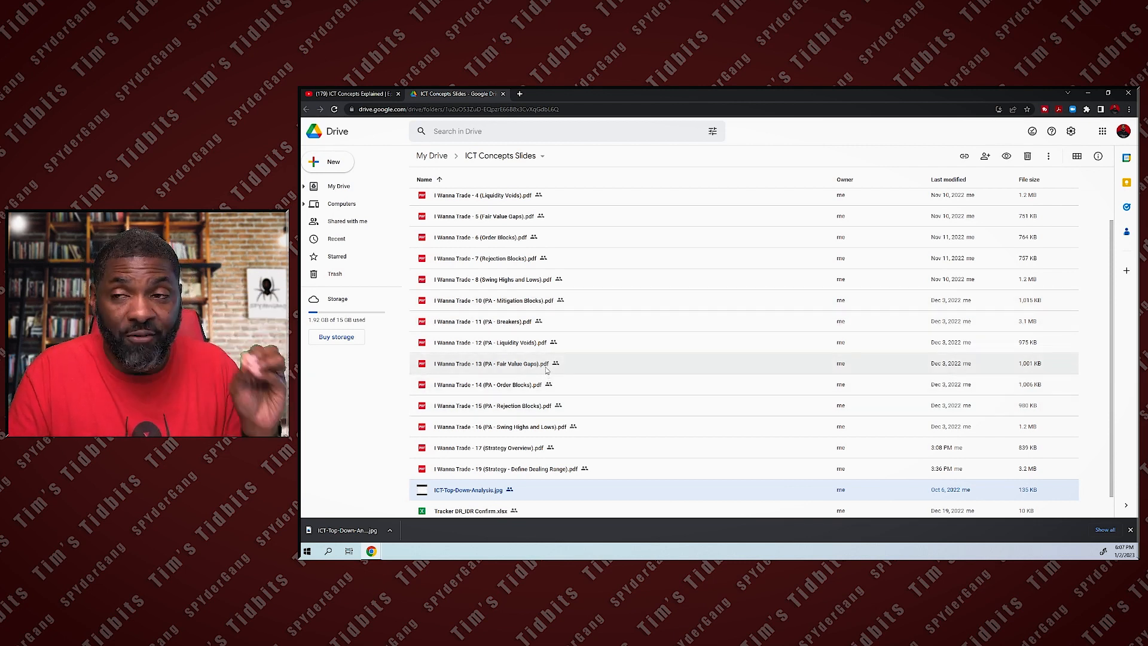